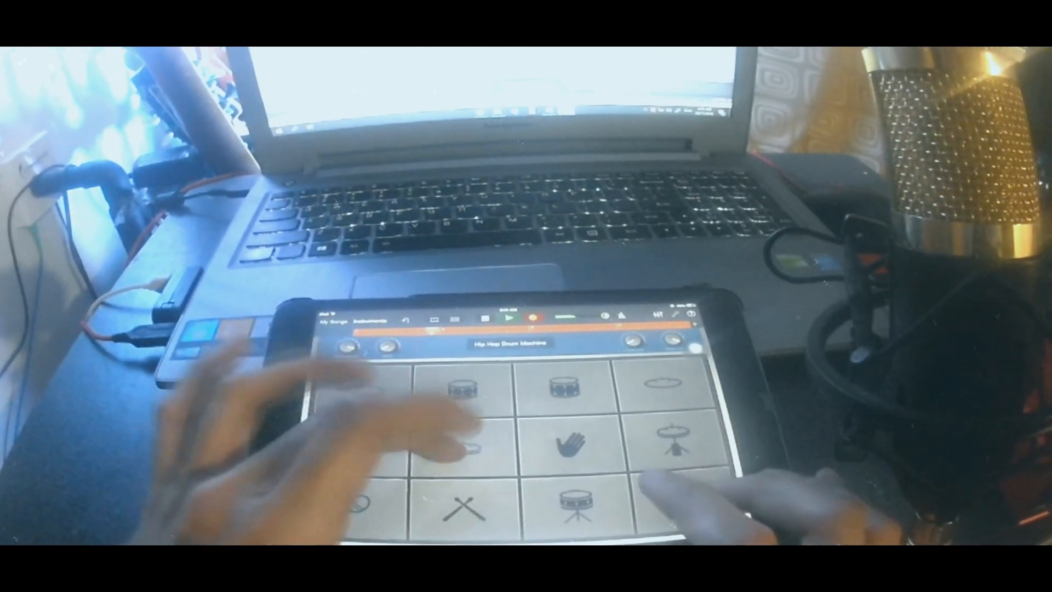
{"action": "left_click", "coordinate": [454, 446]}
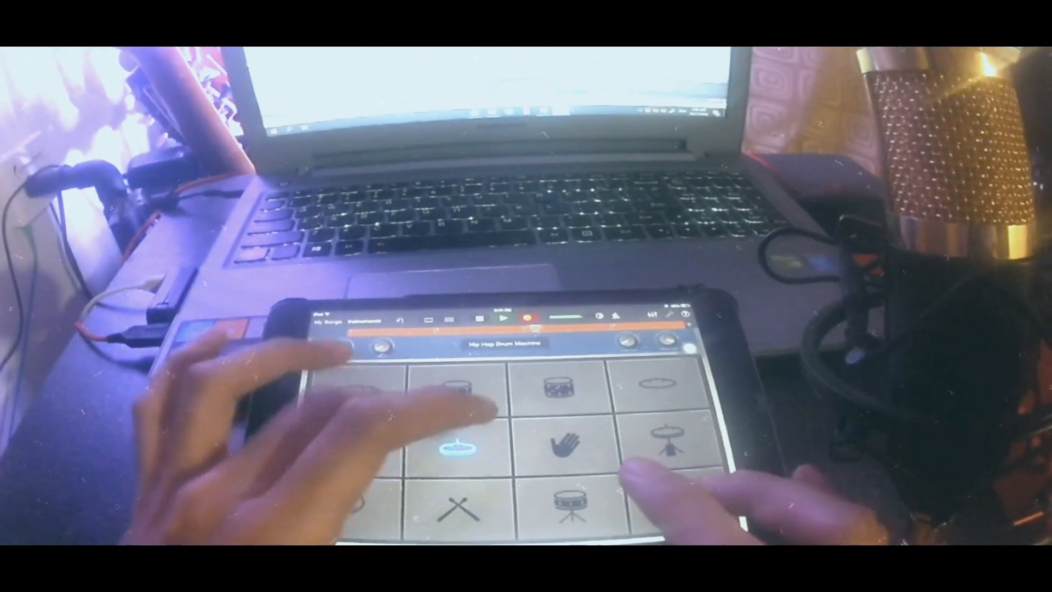